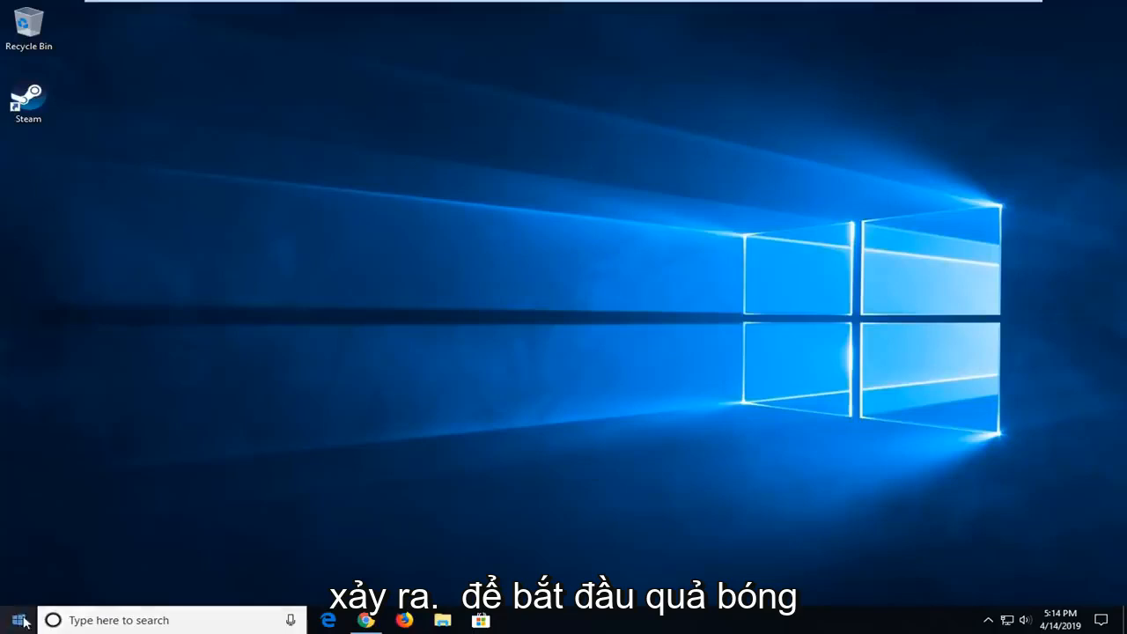
# Search the Start menu for 'cmd' so Command Prompt shows as best match
pyautogui.click(15, 620)
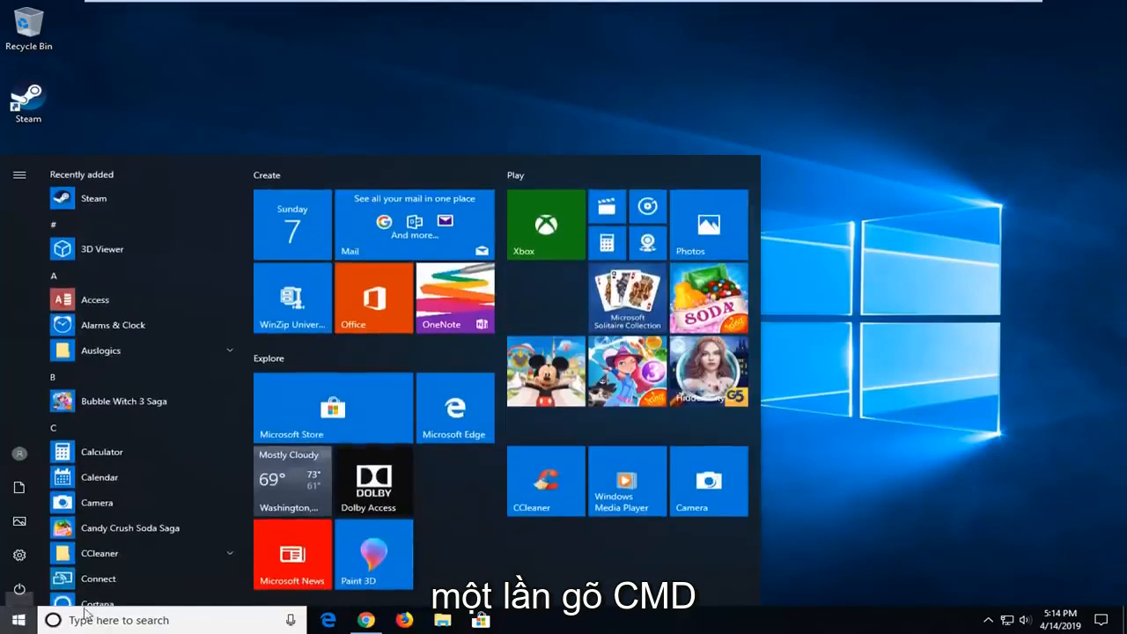
pyautogui.click(18, 620)
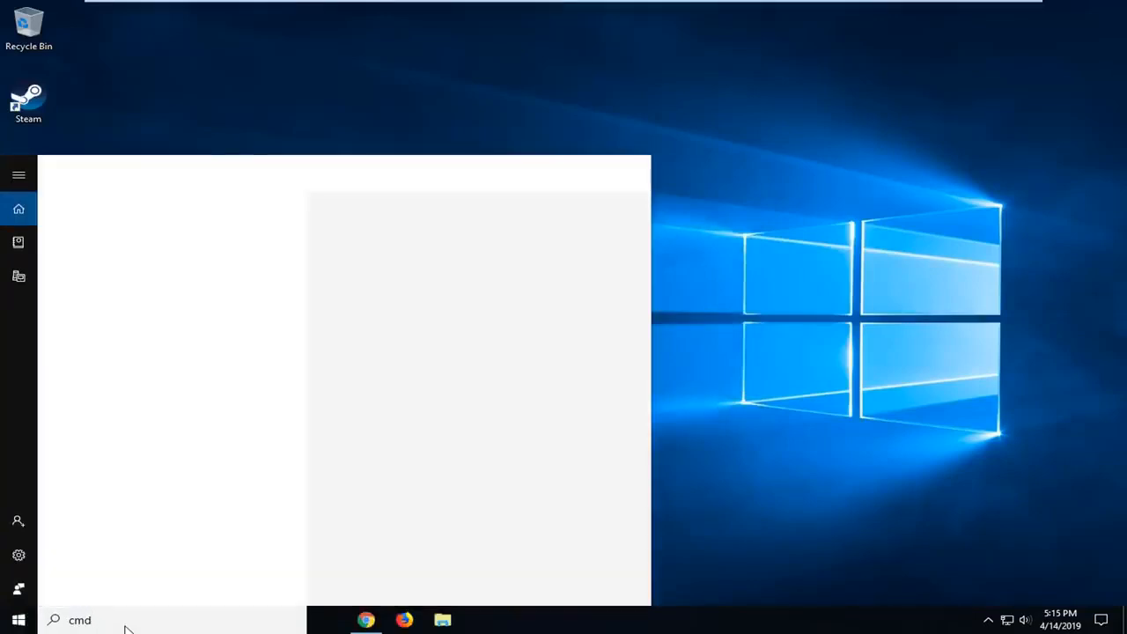
pyautogui.write('cmd')
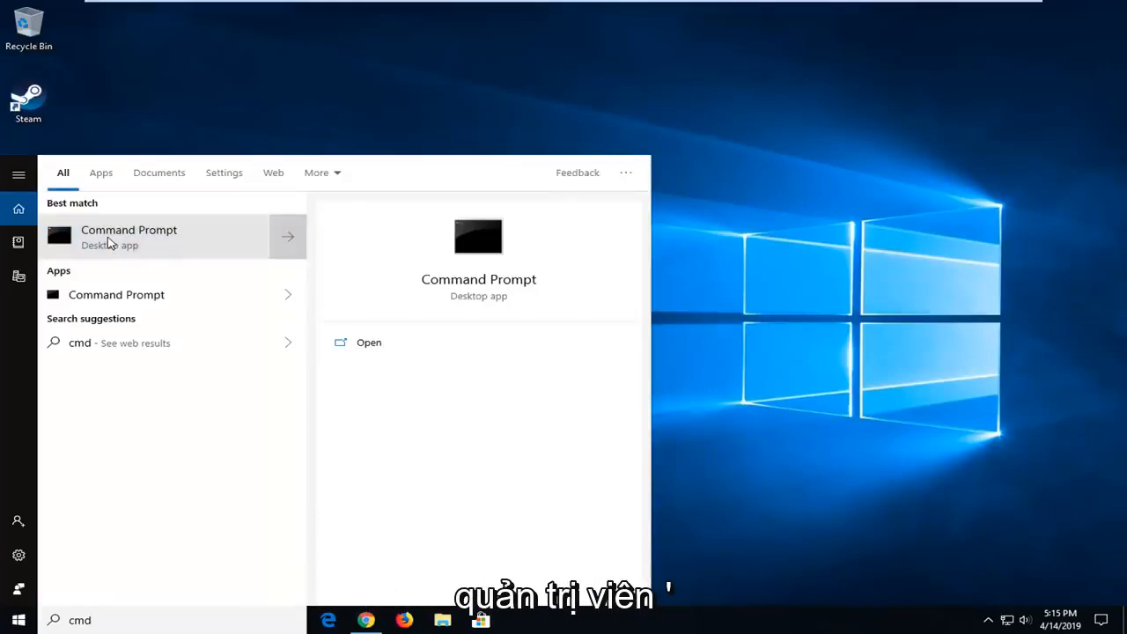
pyautogui.moveTo(113, 243)
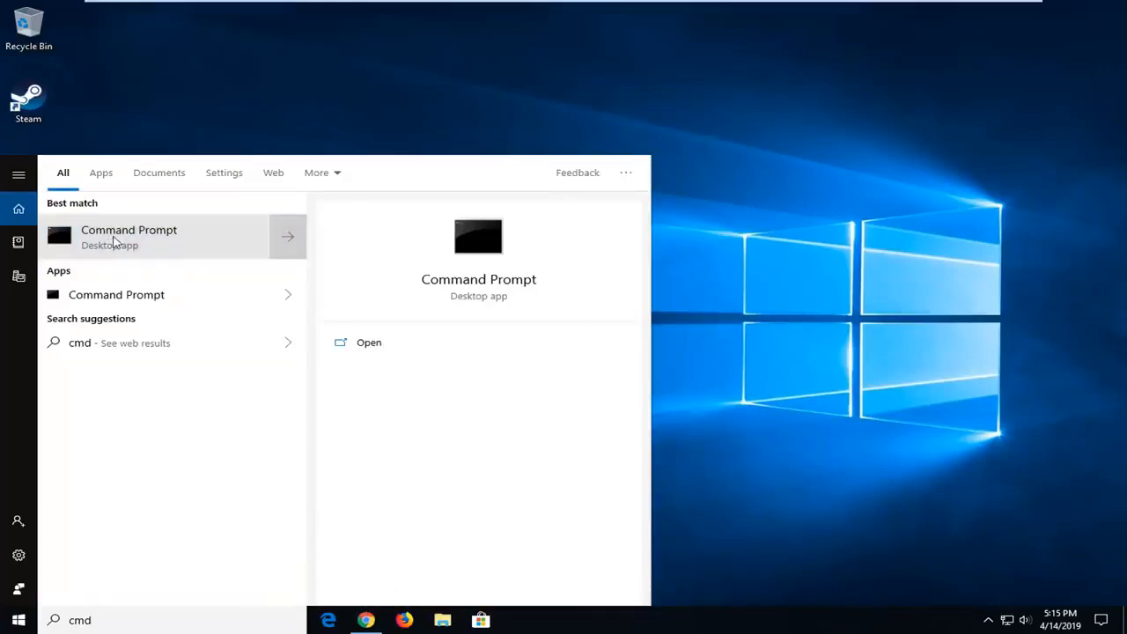
# Run Command Prompt as administrator and approve the User Account Control prompt
pyautogui.rightClick(128, 236)
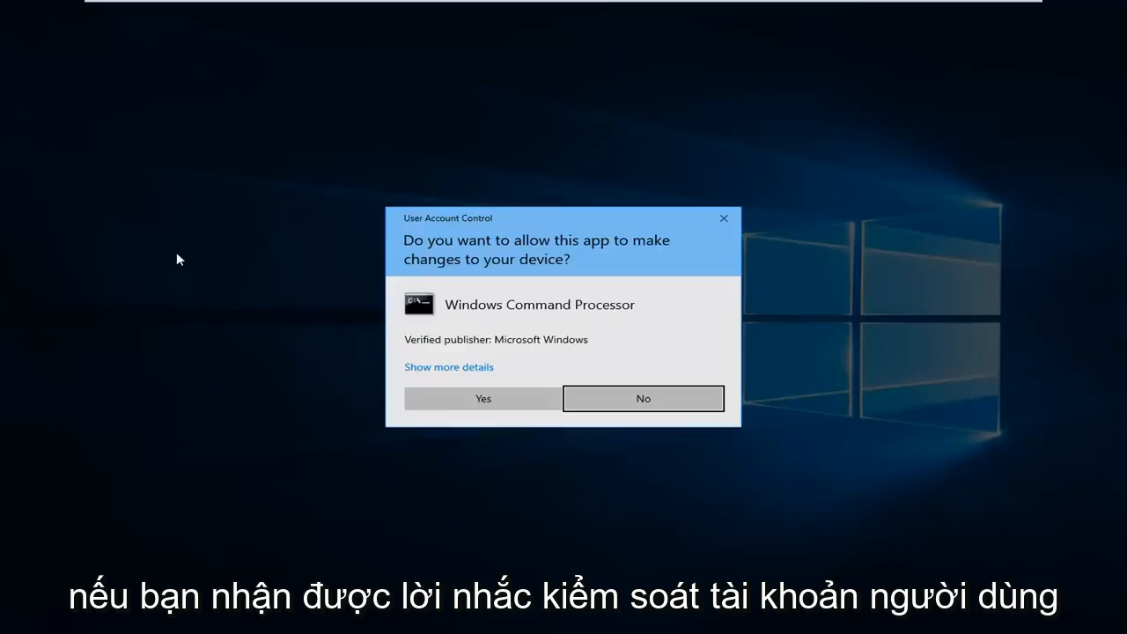
pyautogui.moveTo(482, 398)
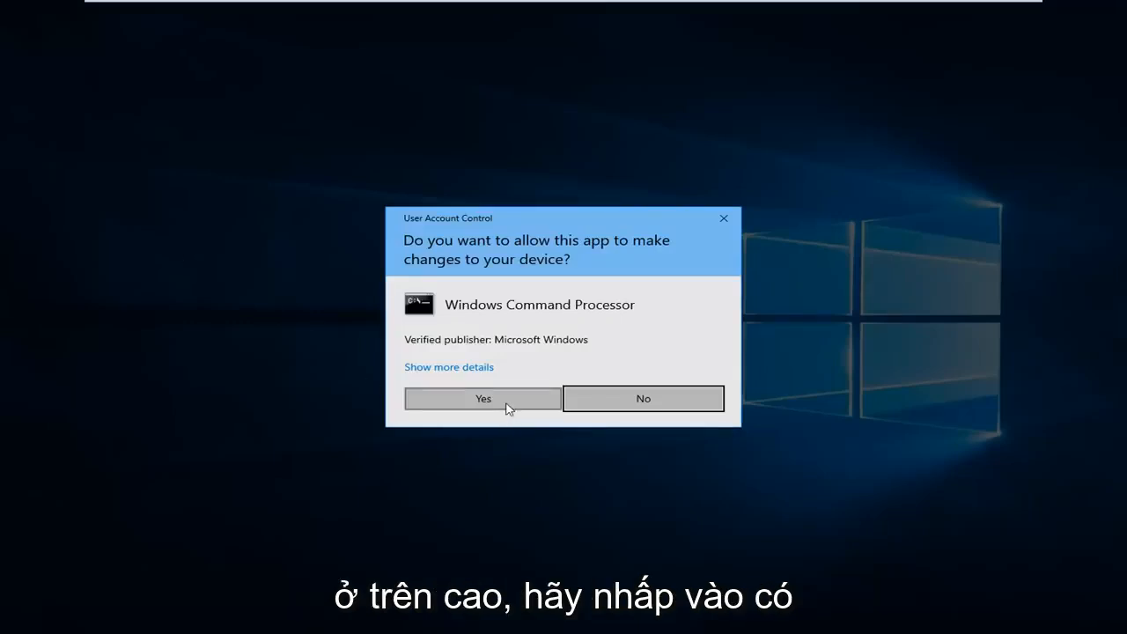
pyautogui.click(483, 398)
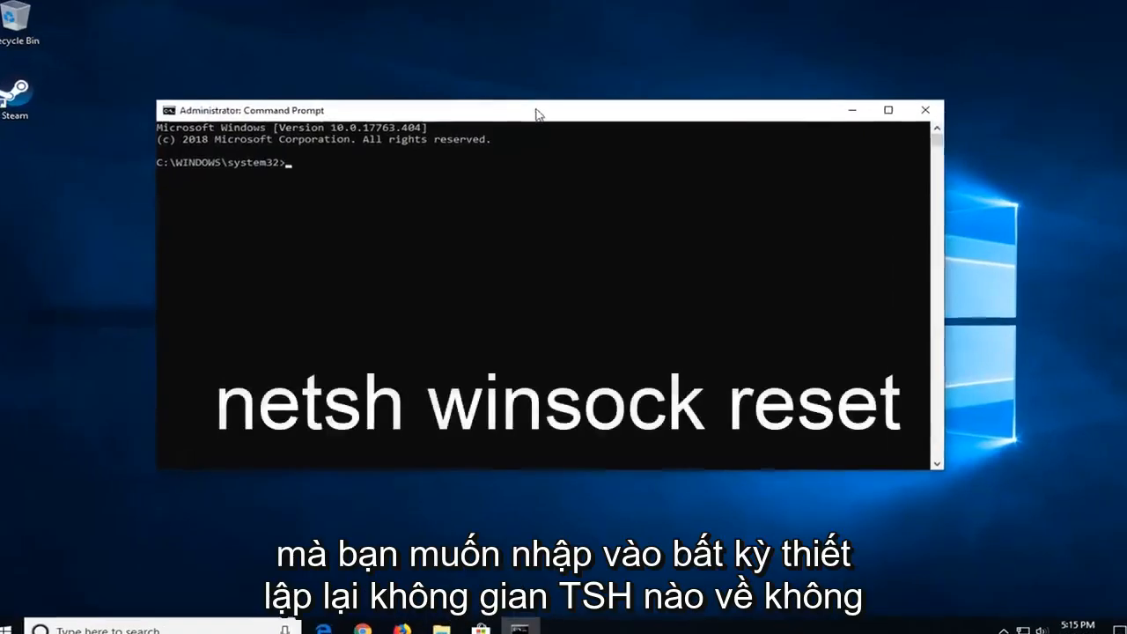
# Run 'netsh winsock reset' in the elevated Command Prompt
pyautogui.write('netsh')
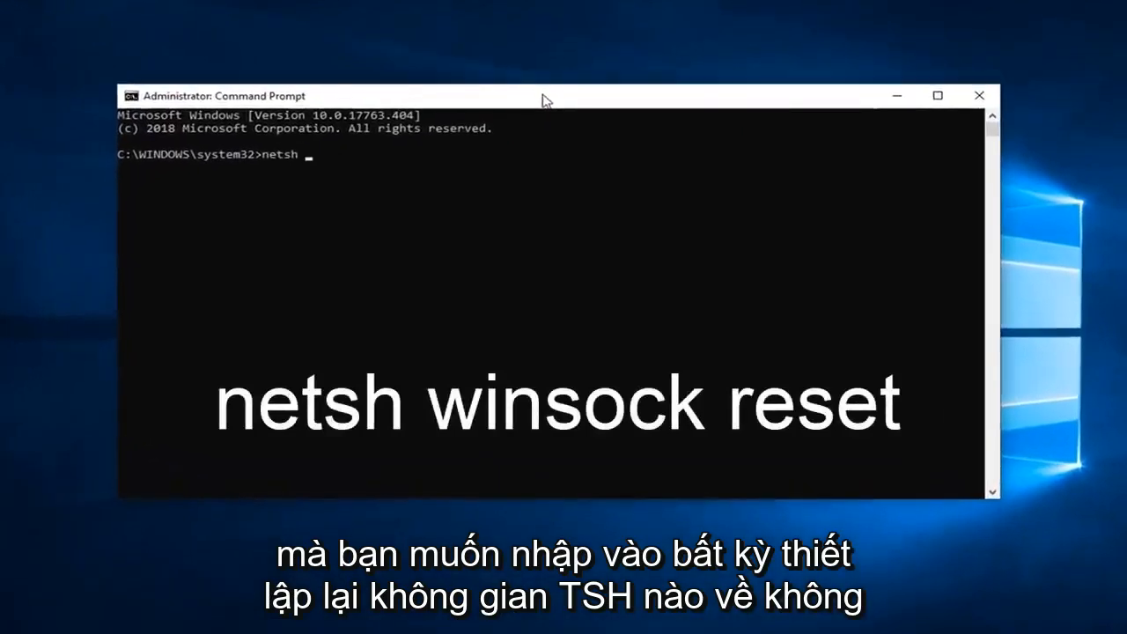
pyautogui.write('winsock')
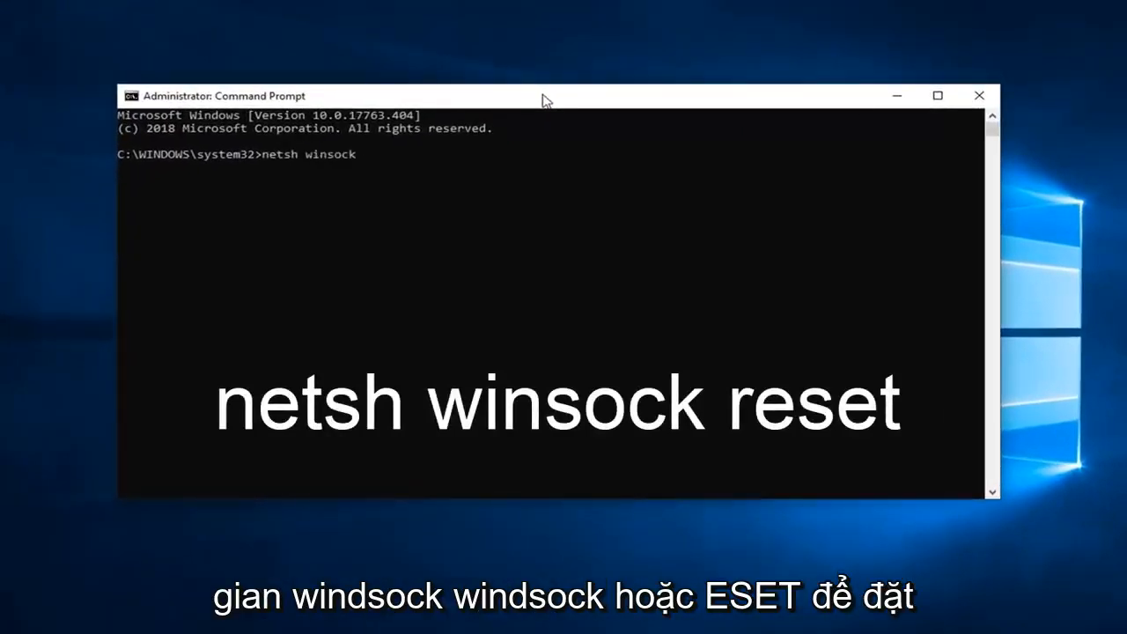
pyautogui.write('re')
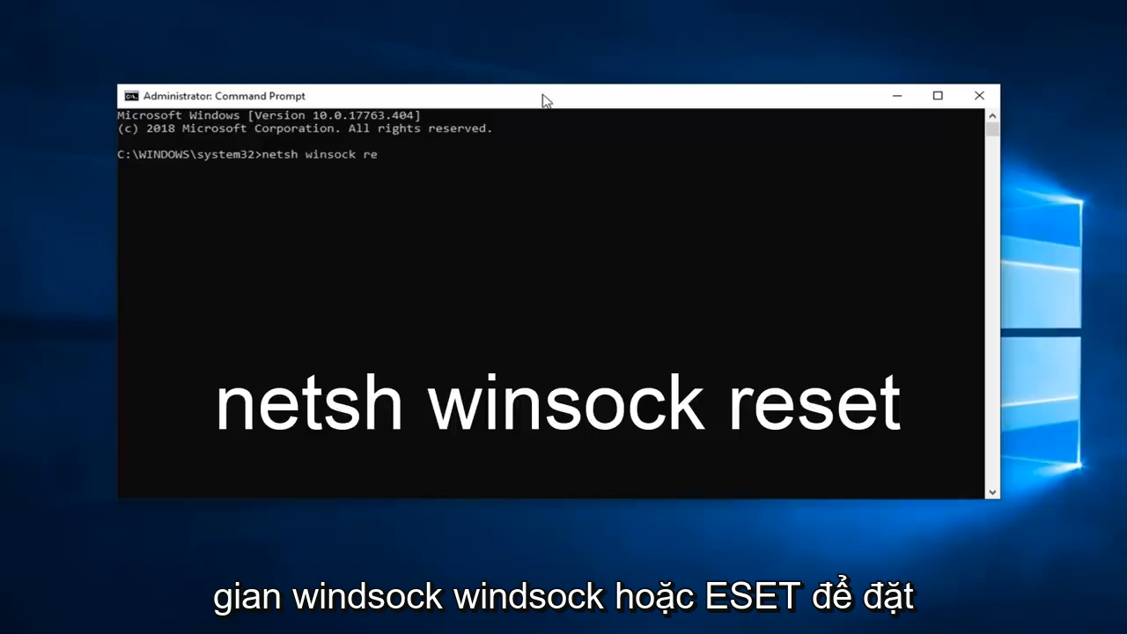
pyautogui.write('set')
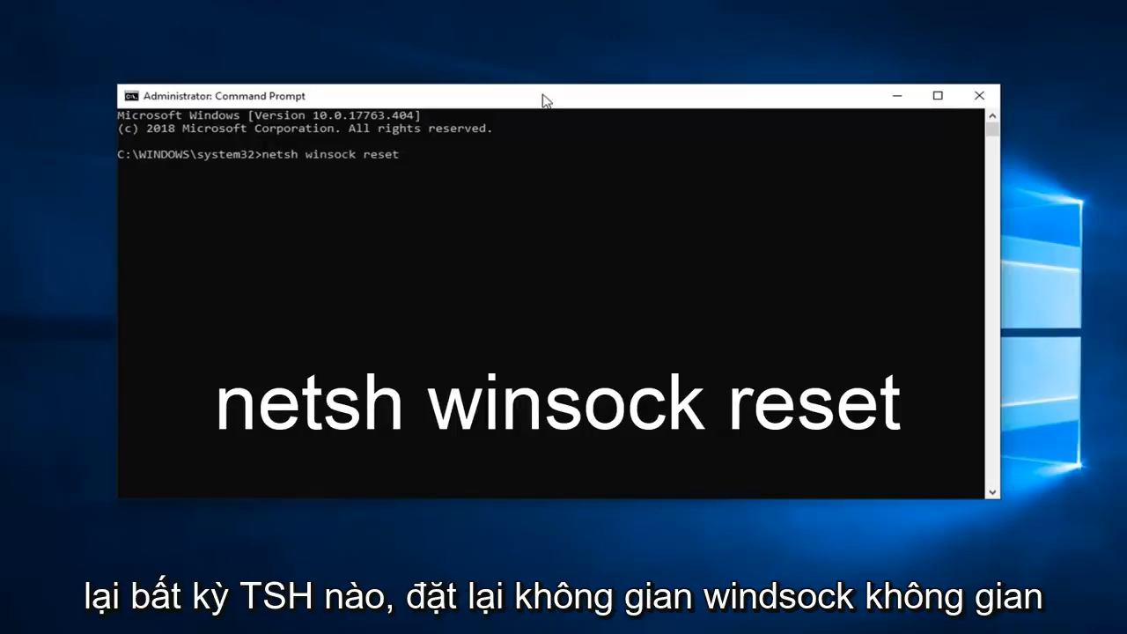
pyautogui.press('enter')
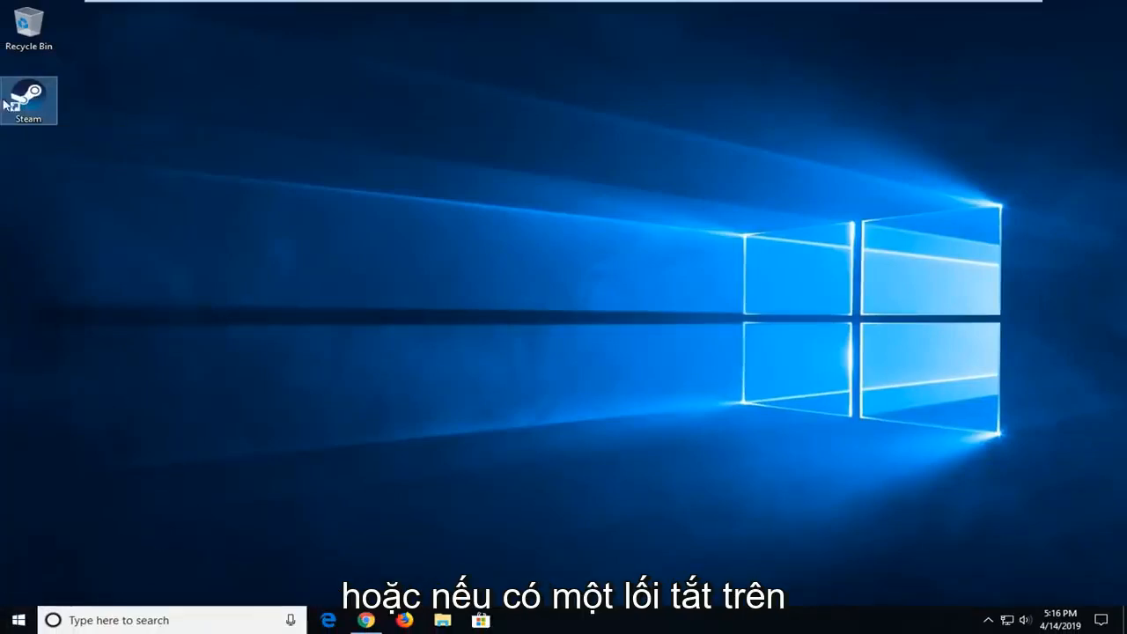
pyautogui.moveTo(28, 95)
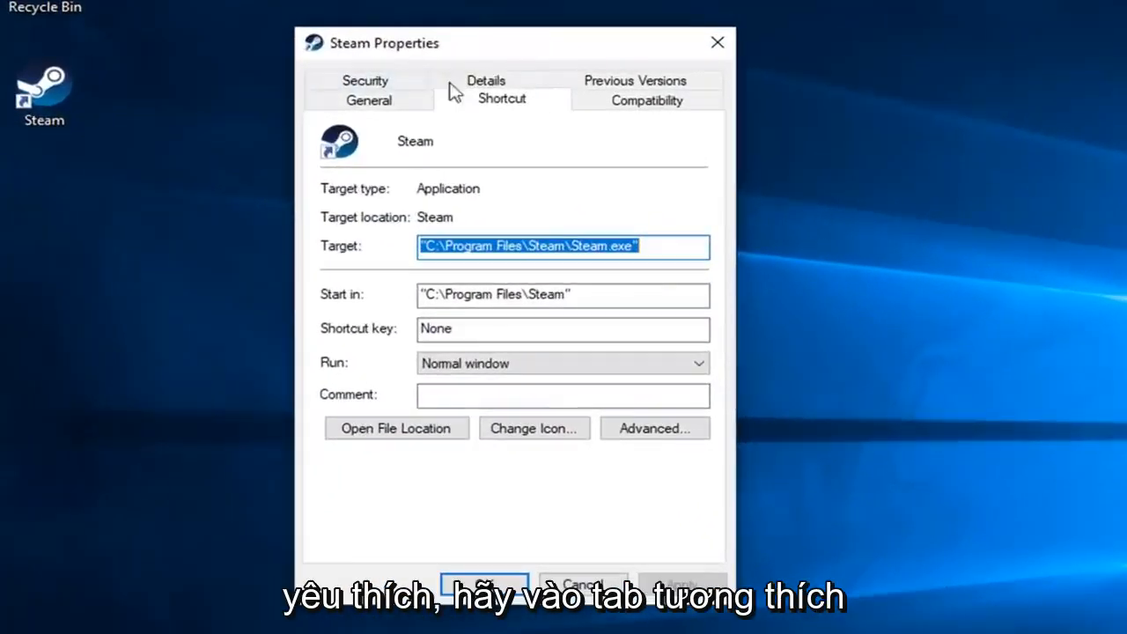
# In Compatibility settings, enable 'Run this program as an administrator' for Steam and confirm with OK
pyautogui.click(646, 99)
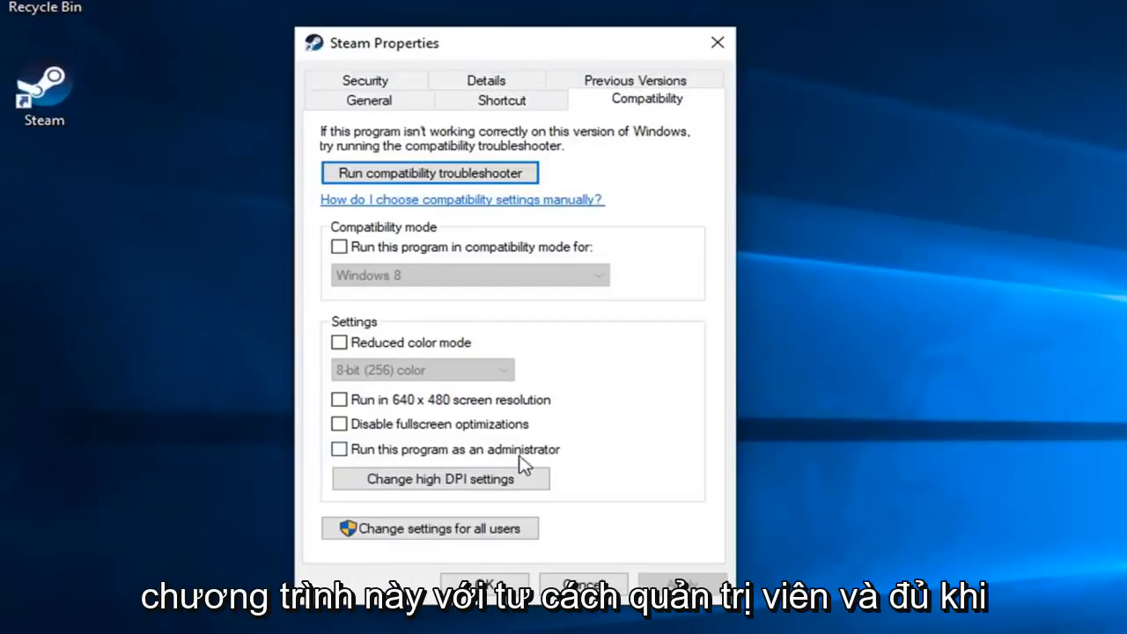
pyautogui.click(338, 449)
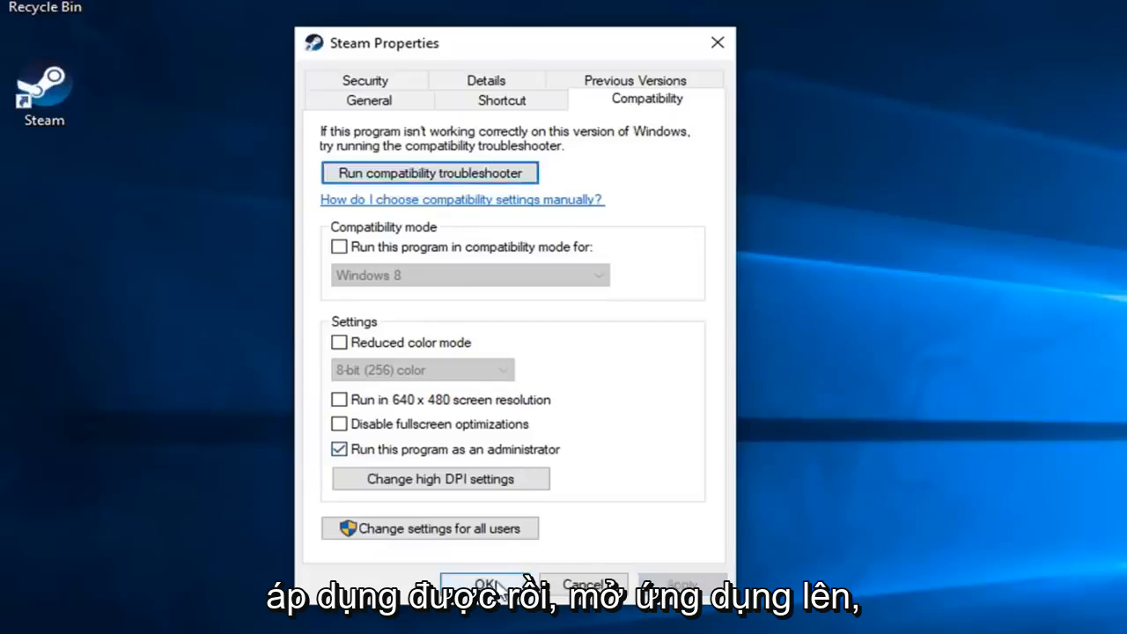
pyautogui.click(486, 585)
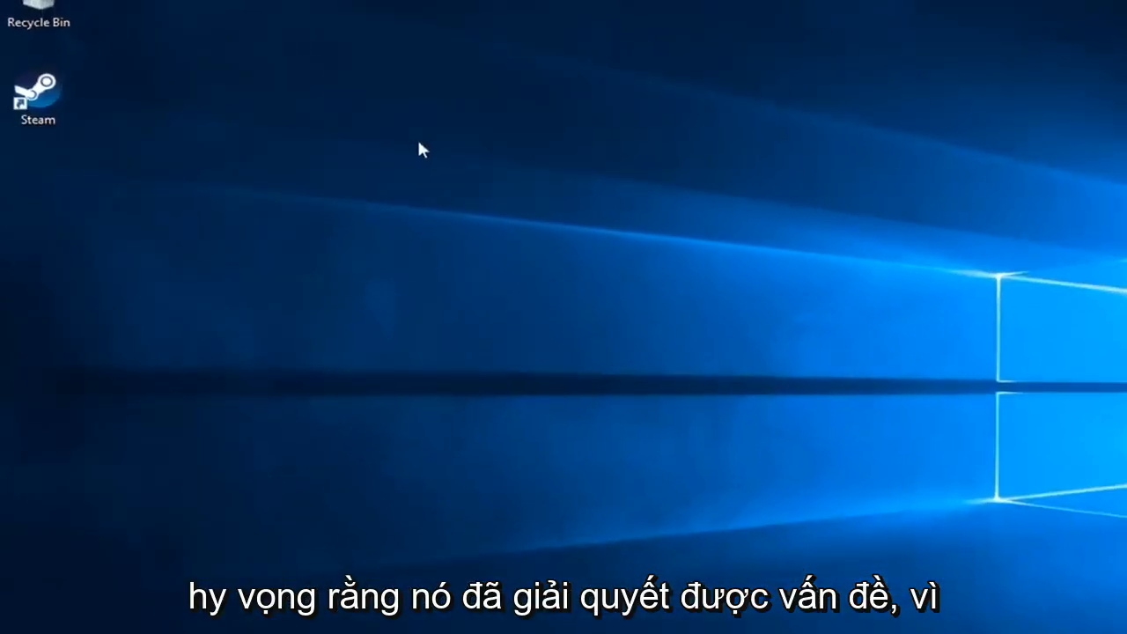